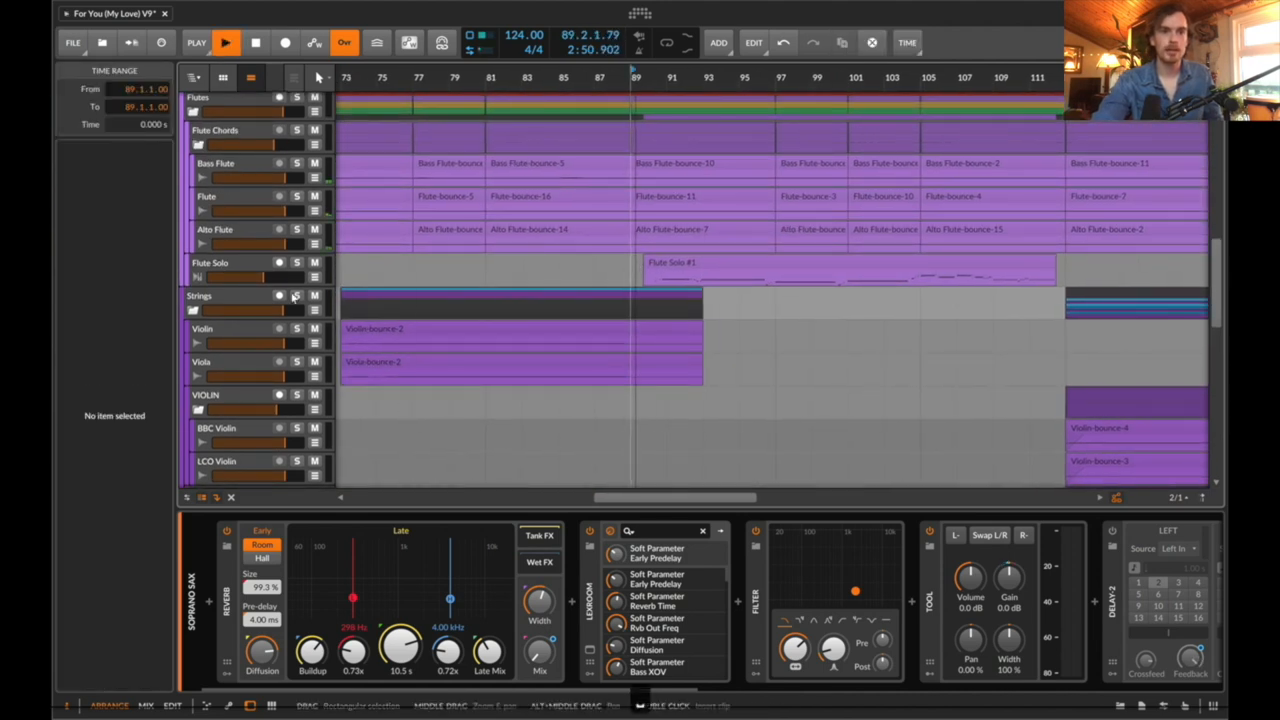
Select the Flute Solo track to show its inspector and device chain
click(210, 262)
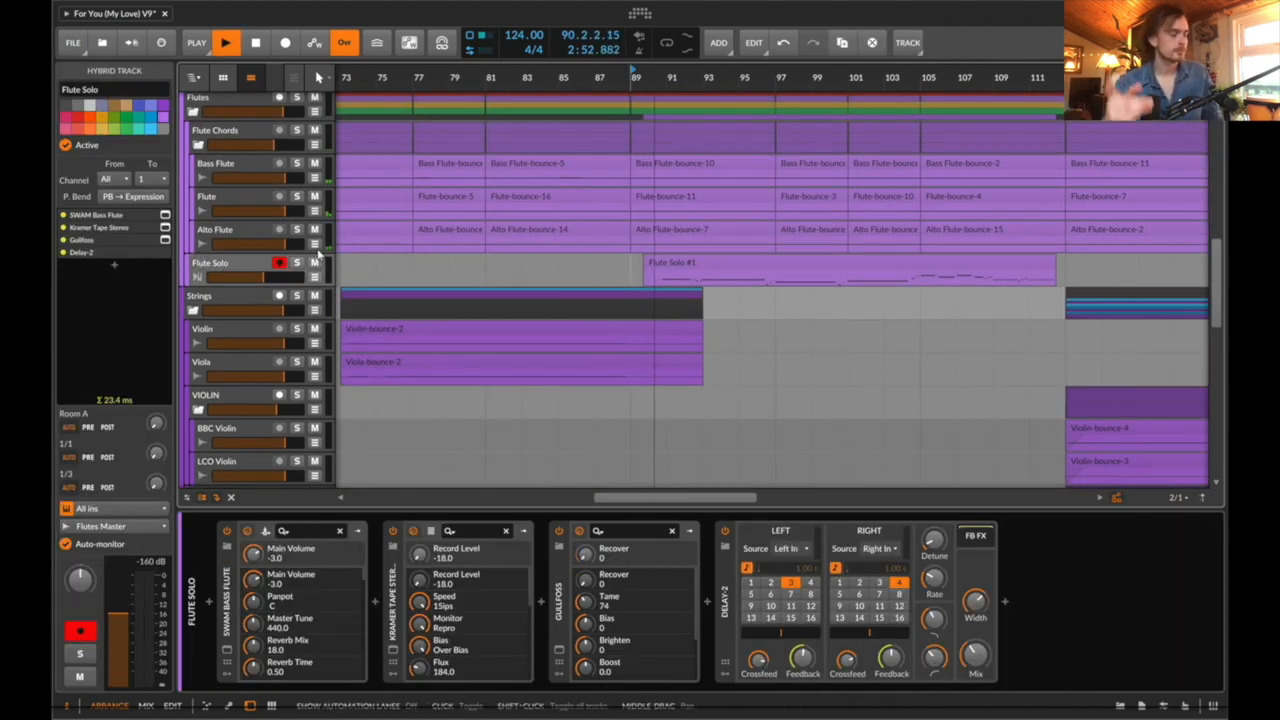